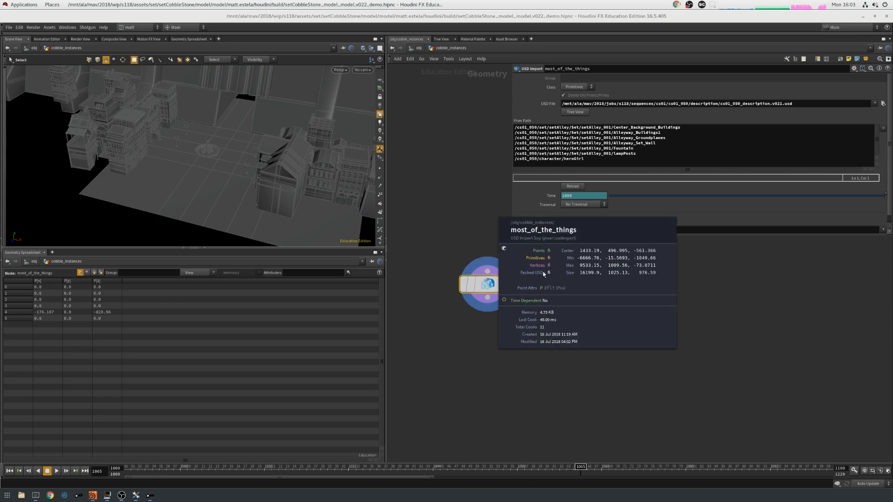
mouse_move(541, 273)
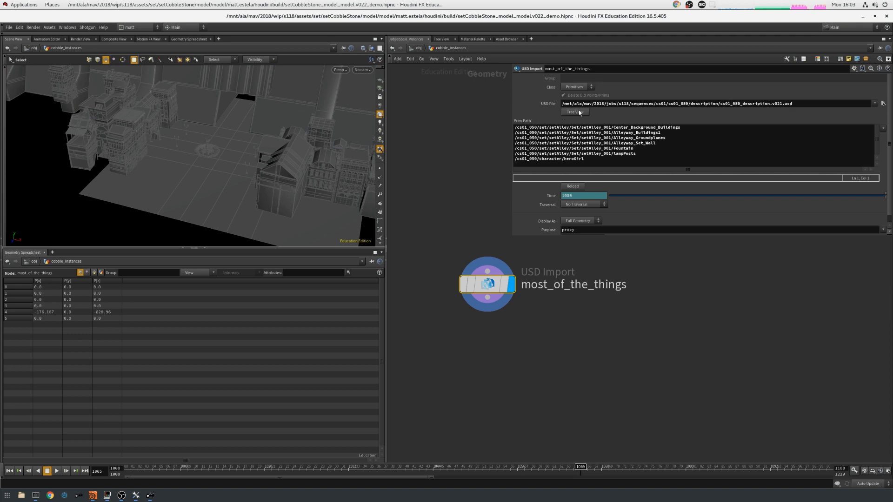
Browse the USD prim hierarchy, then select the ground and buildings_on_groundplane imports to read their prim paths.
left_click(574, 112)
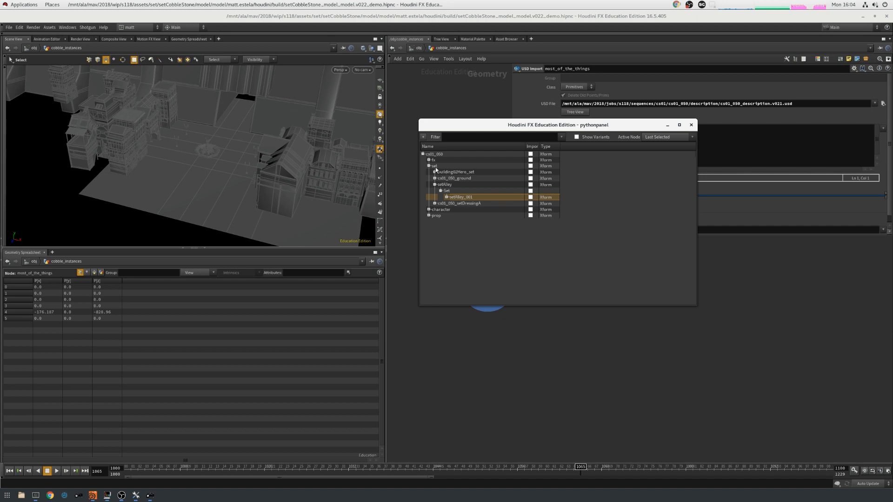
mouse_move(454, 189)
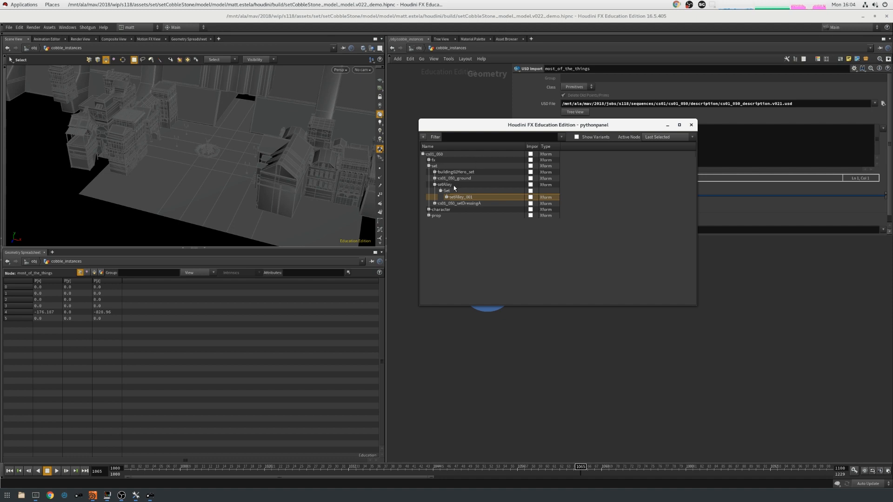
mouse_move(445, 199)
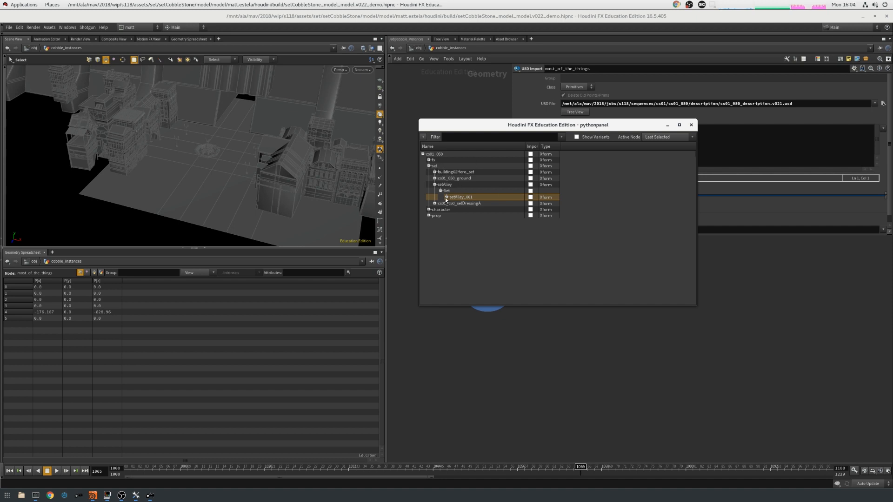
left_click(446, 197)
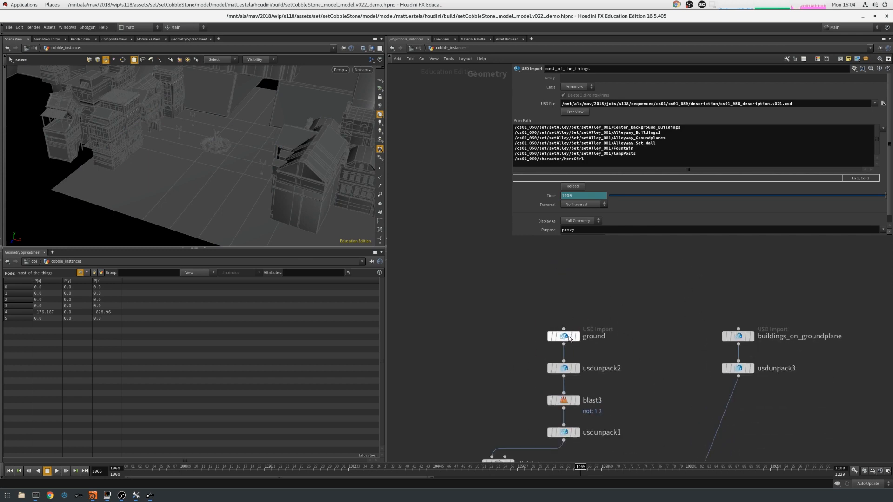
left_click(564, 335)
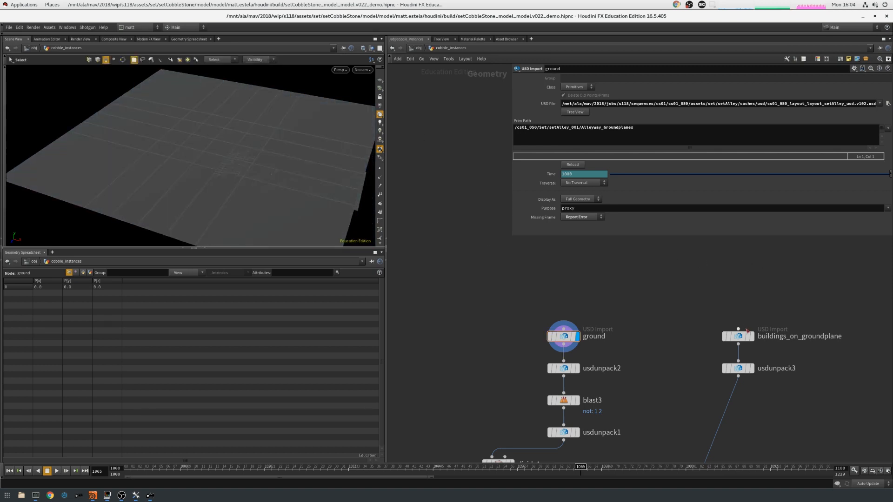
left_click(739, 336)
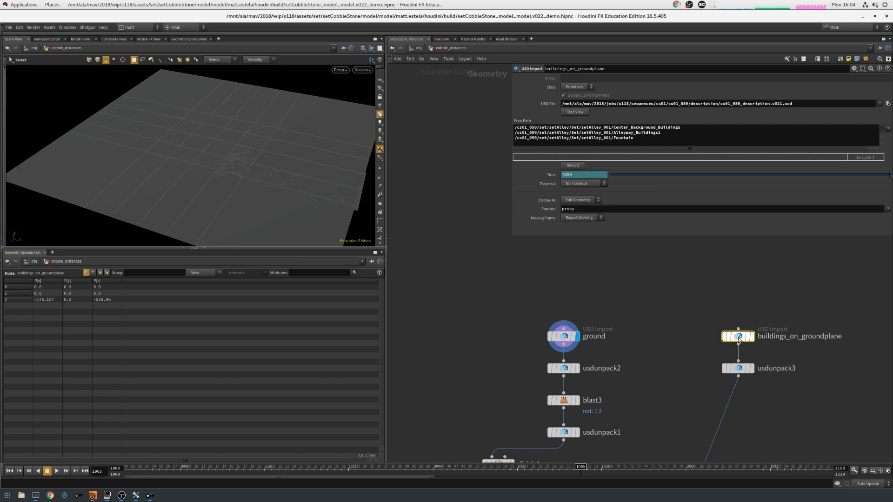
left_click(721, 335)
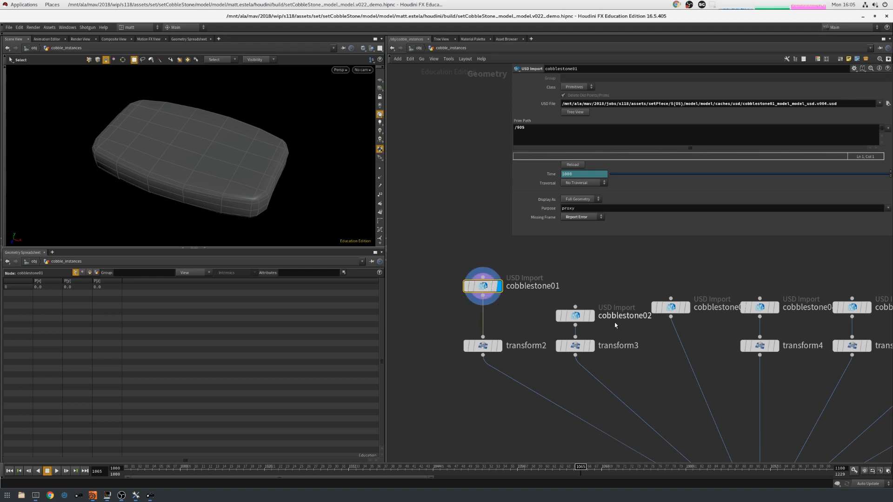
Inspect the cobblestone02 brick import, its scaling transform and the usdinstanceprototypes1 node.
left_click(575, 315)
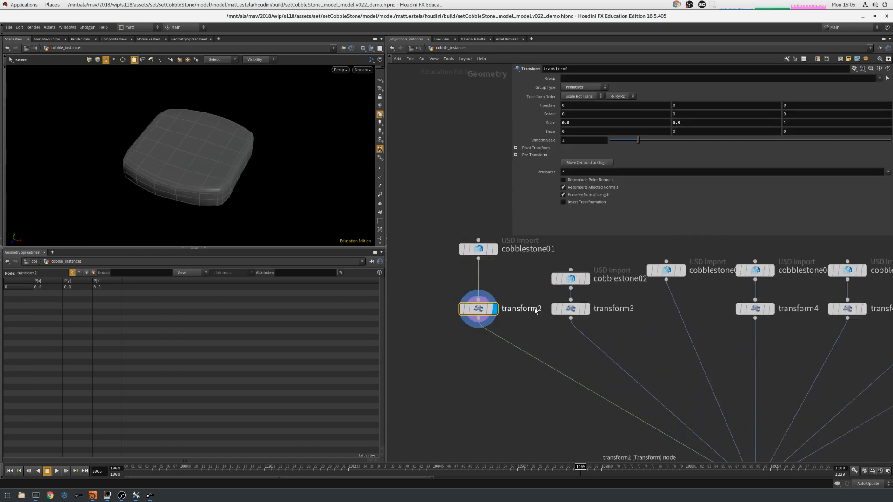
left_click(570, 308)
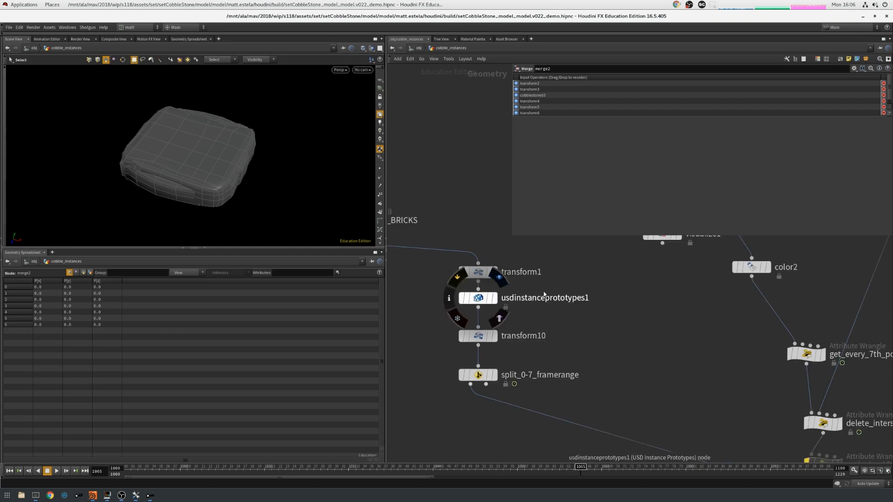
left_click(478, 298)
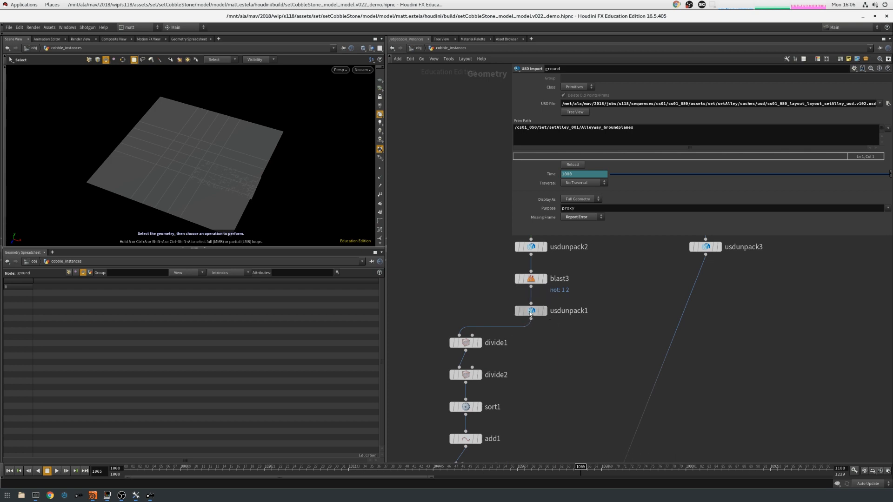
Select usdunpack1, then divide1 and divide2 that grid the ground plane into points.
left_click(531, 311)
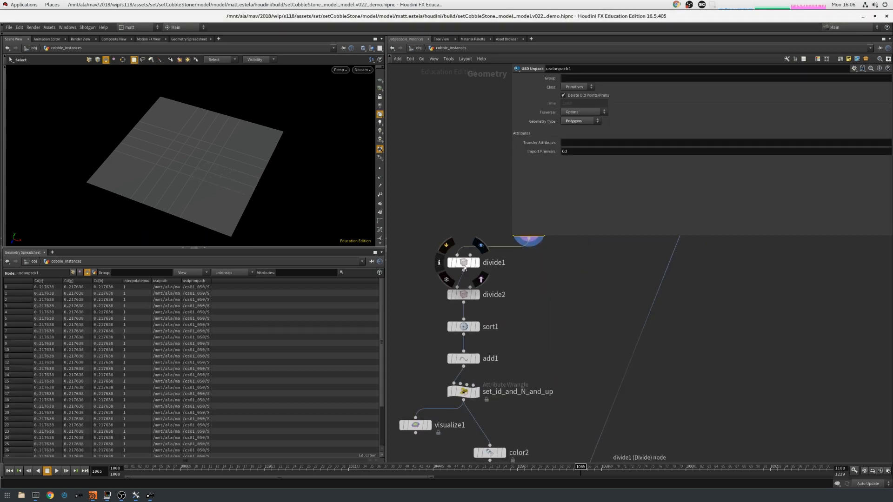
left_click(462, 263)
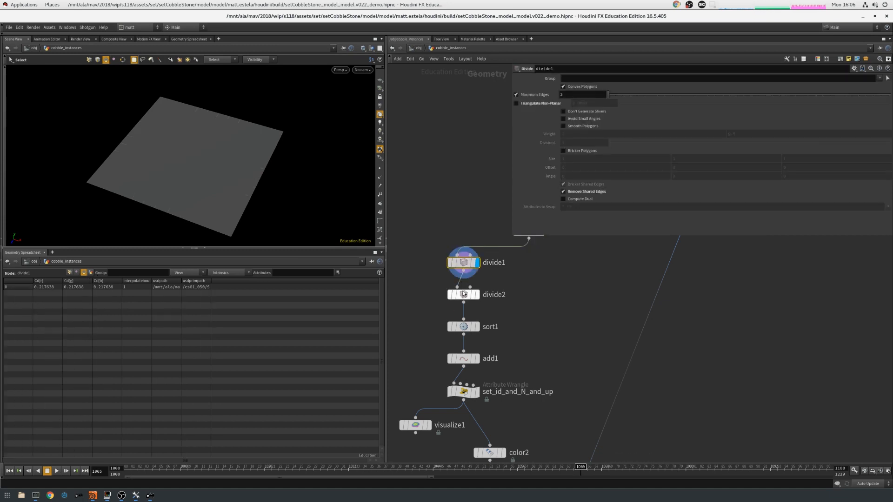
left_click(463, 295)
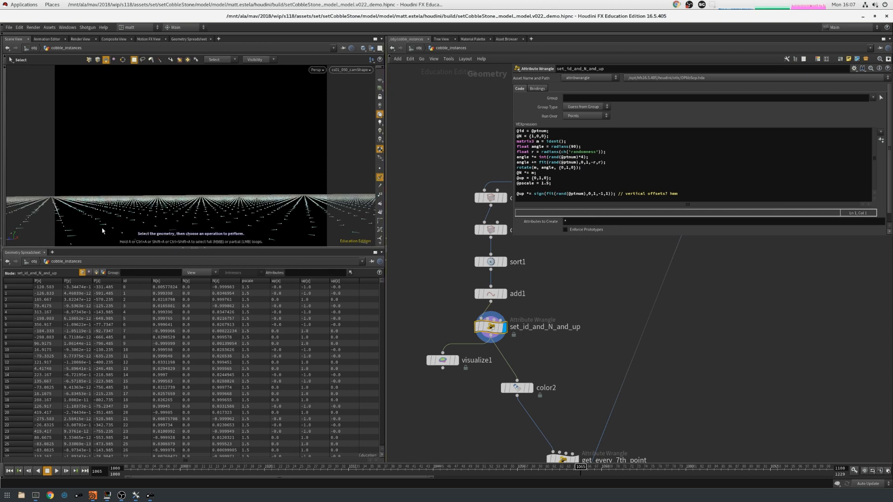
mouse_move(507, 359)
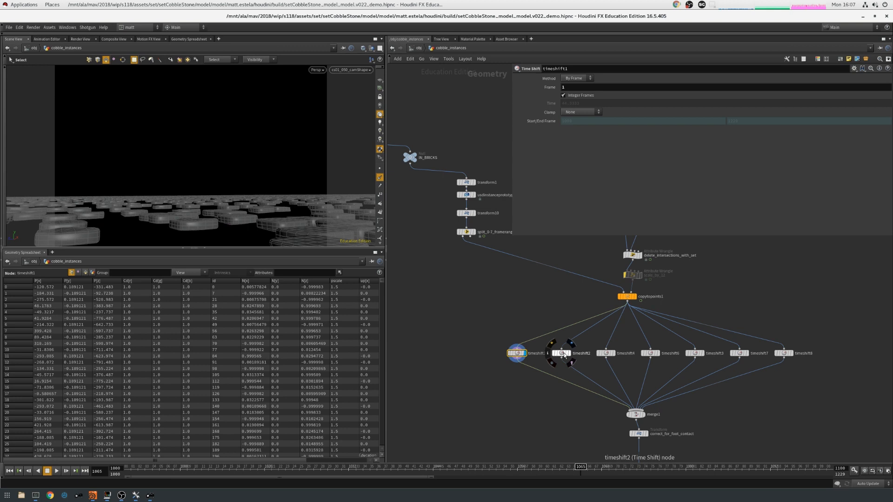
Select two time-shifted brick variations below copytopoints1 to view the instanced bricks.
left_click(561, 353)
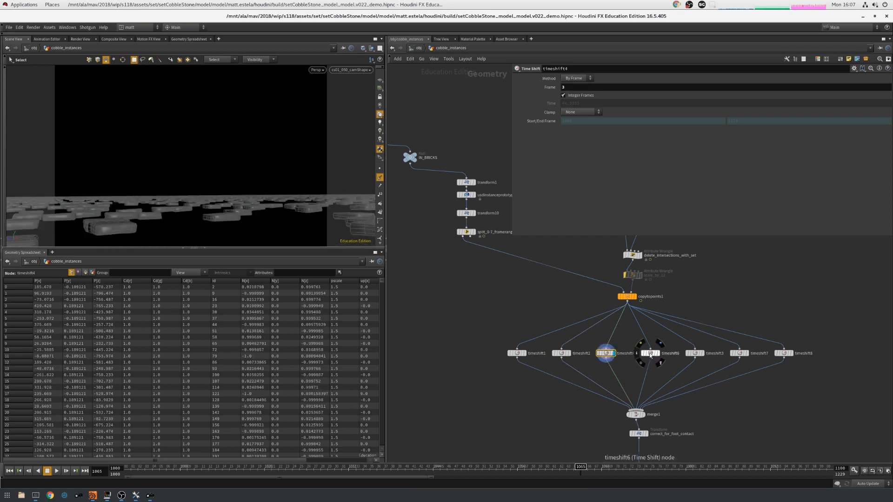
left_click(695, 353)
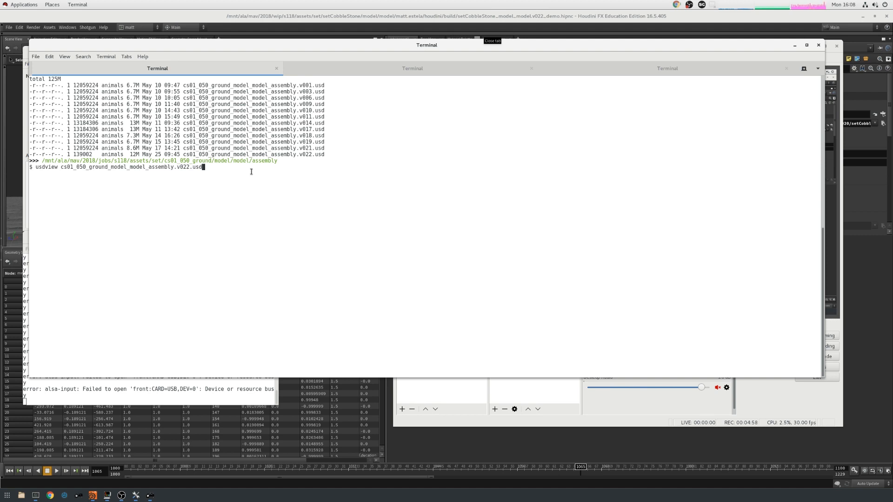
Run usdview on cs01_050_ground_model_model_assembly.v022.usd.
key("Return")
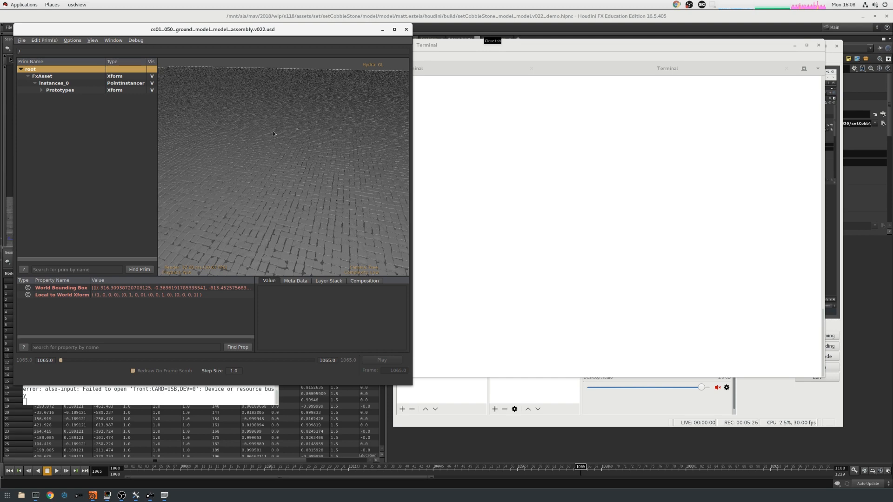
mouse_move(281, 150)
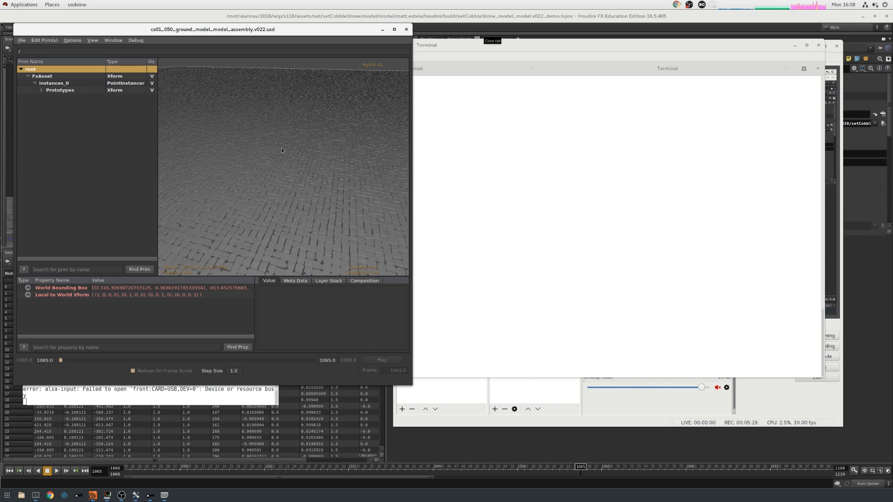
Expand instances_0 and its Prototypes prim to list cobble_0 through cobble_6.
left_click(53, 82)
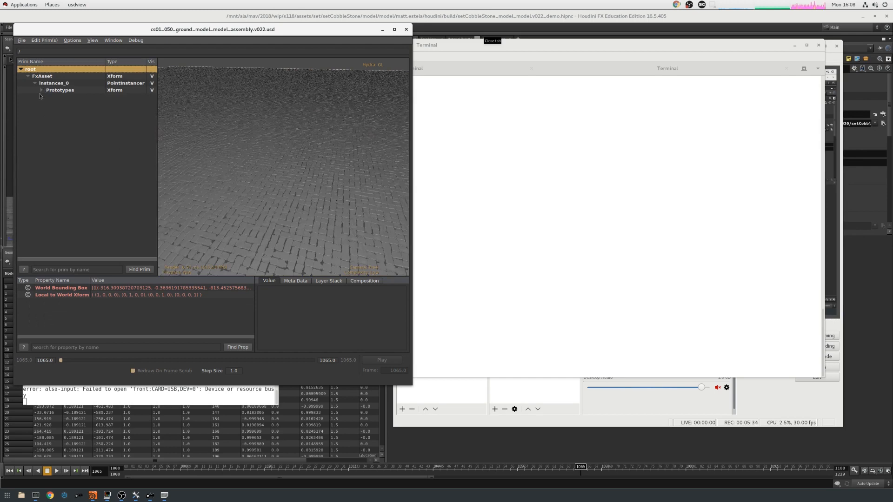
left_click(60, 90)
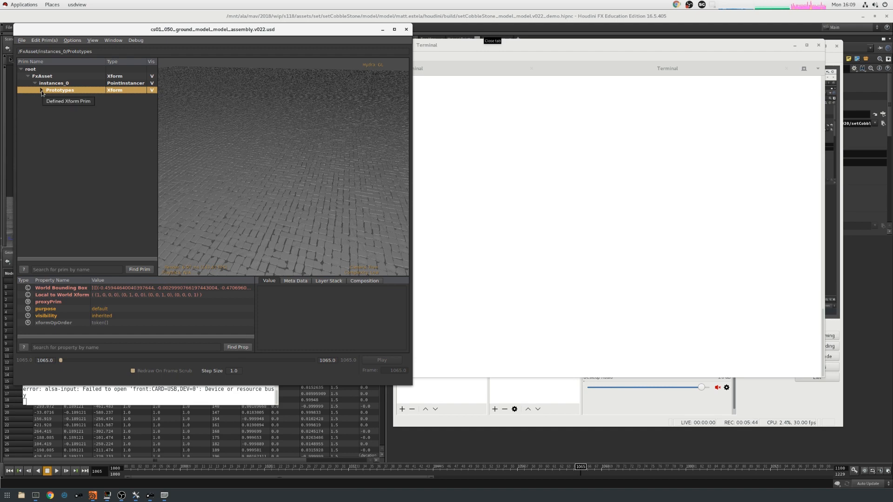
left_click(41, 90)
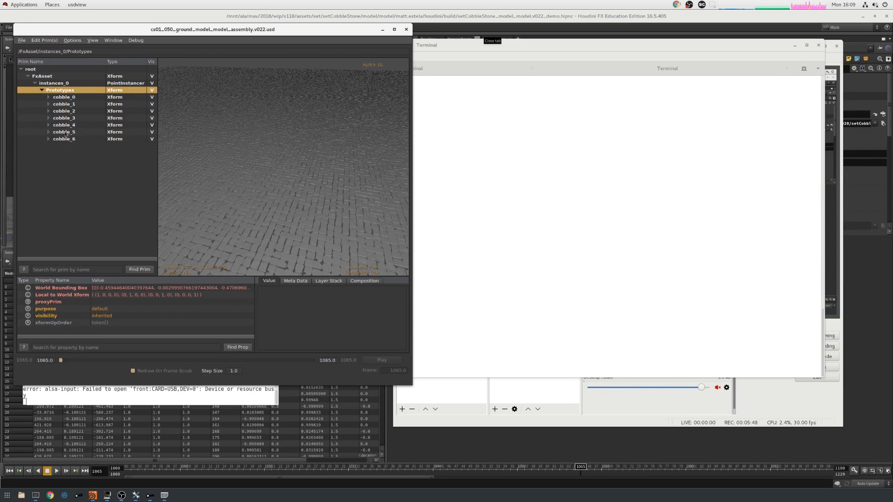
mouse_move(67, 118)
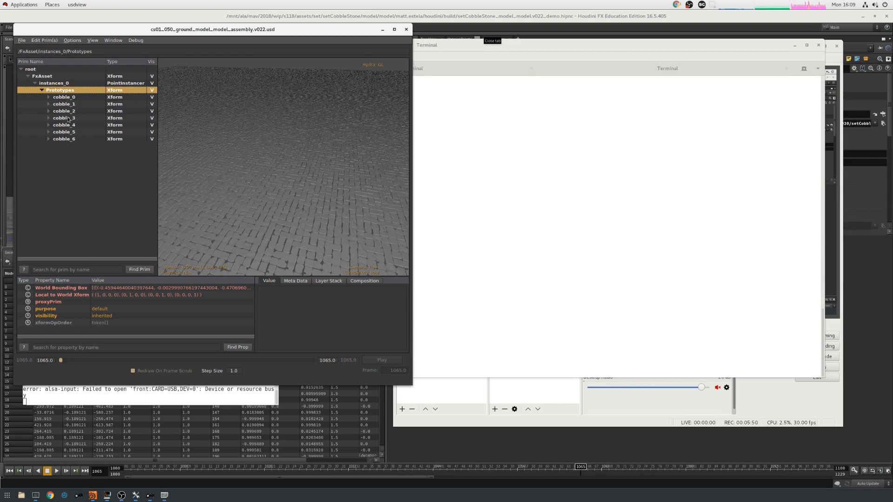
mouse_move(67, 143)
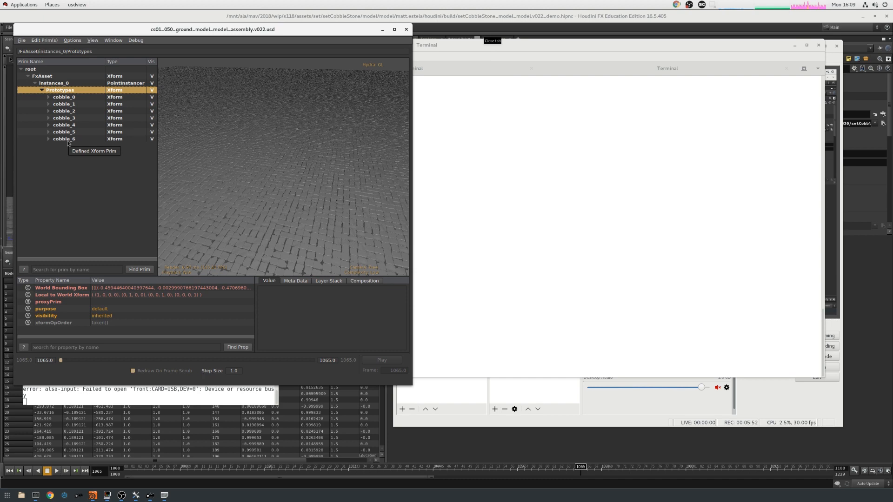
mouse_move(75, 149)
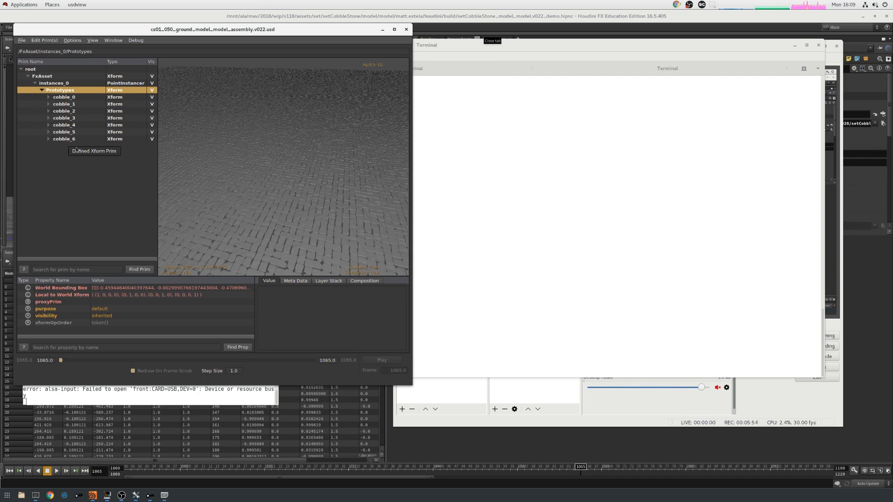
mouse_move(87, 162)
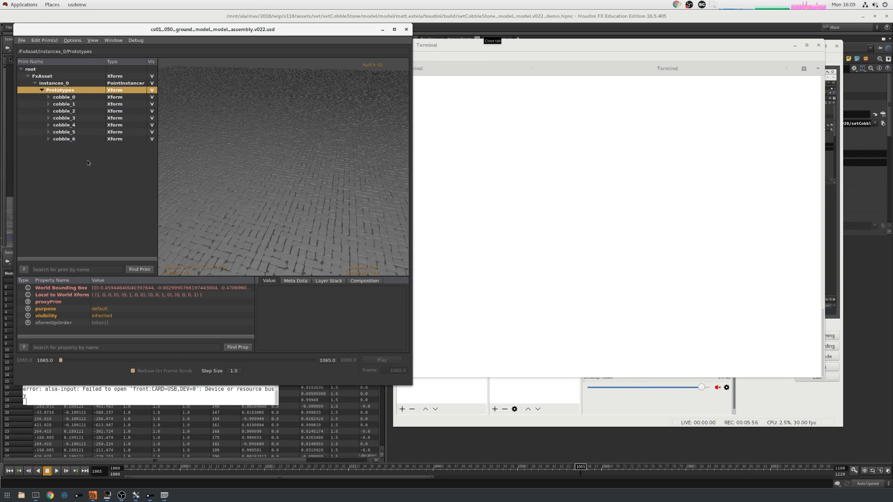